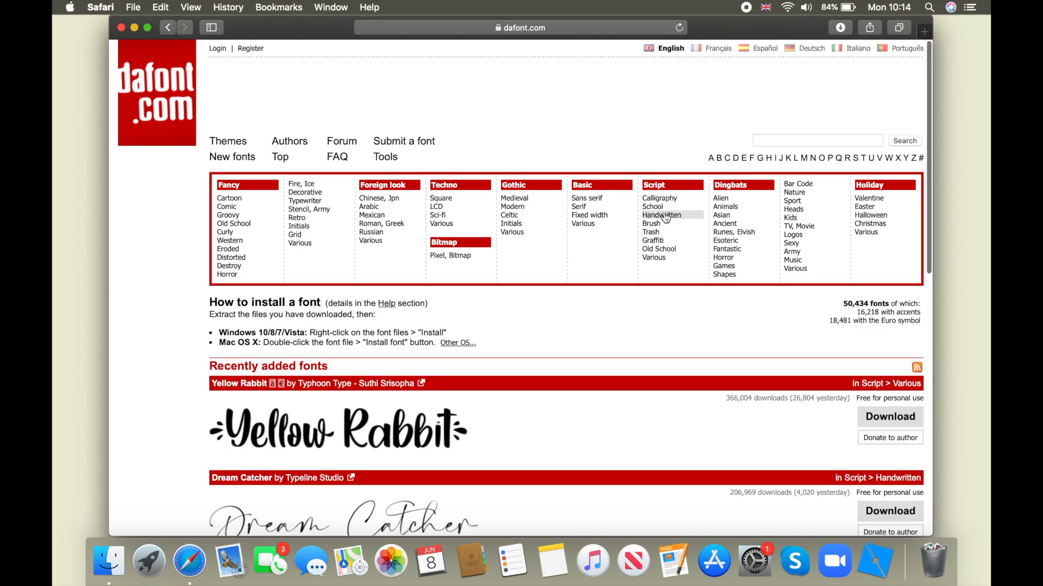
Scroll through dafont.com to browse custom fonts for download
scroll("down", 3)
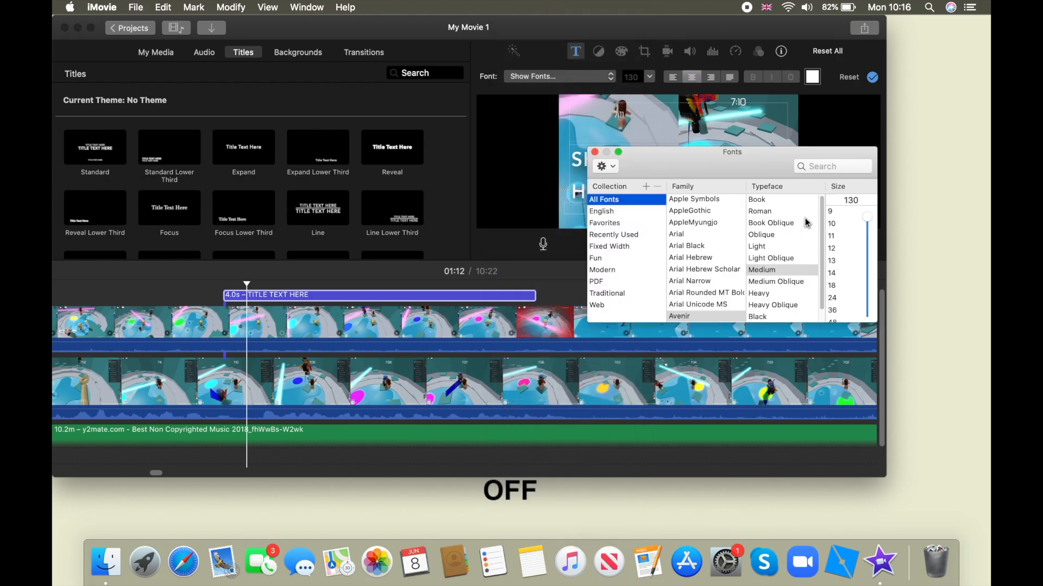
Search the Fonts window for the downloaded font by typing 'Bea'
type("Bea")
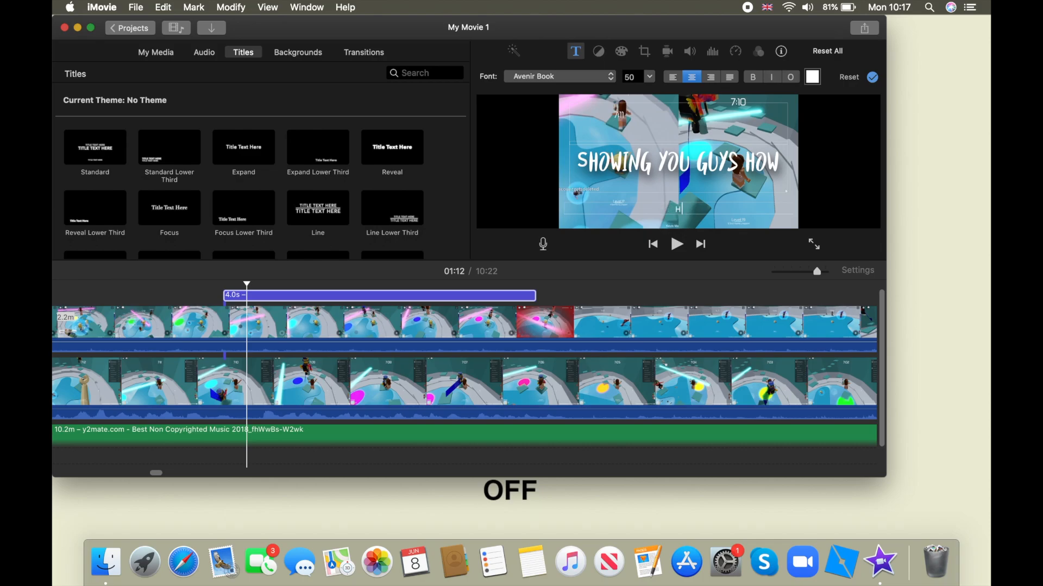
left_click(558, 76)
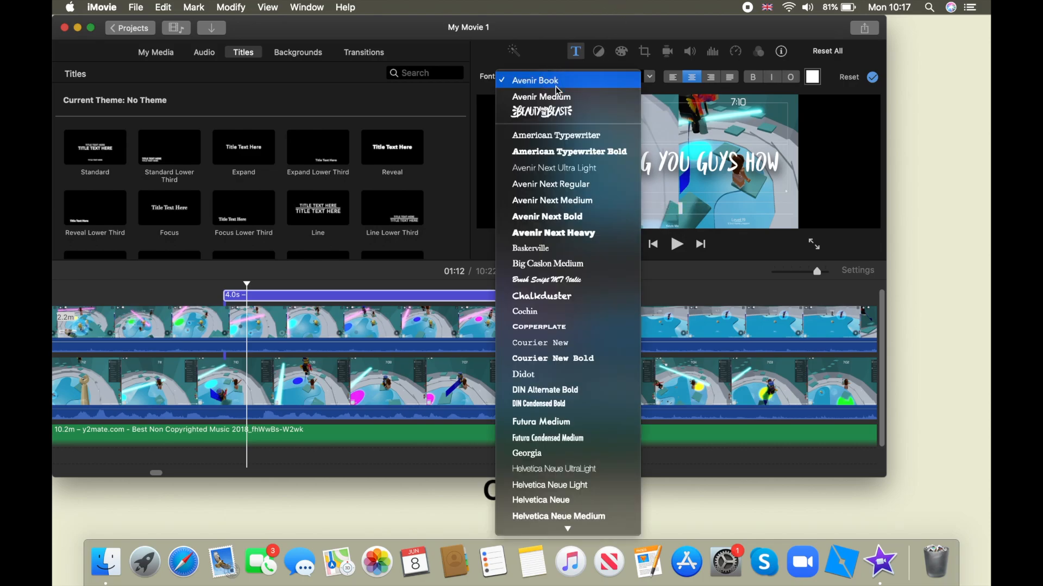
left_click(538, 80)
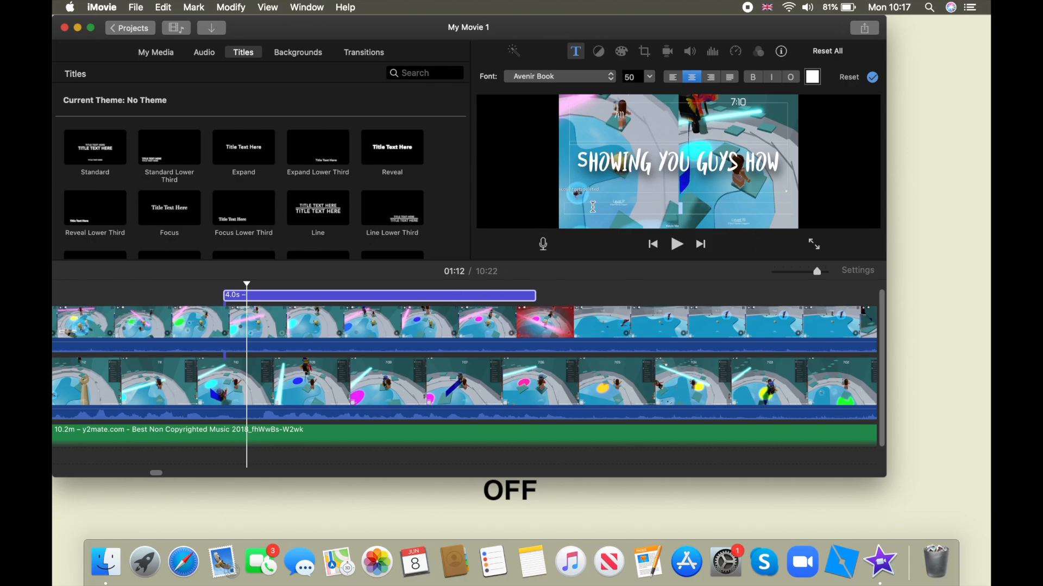